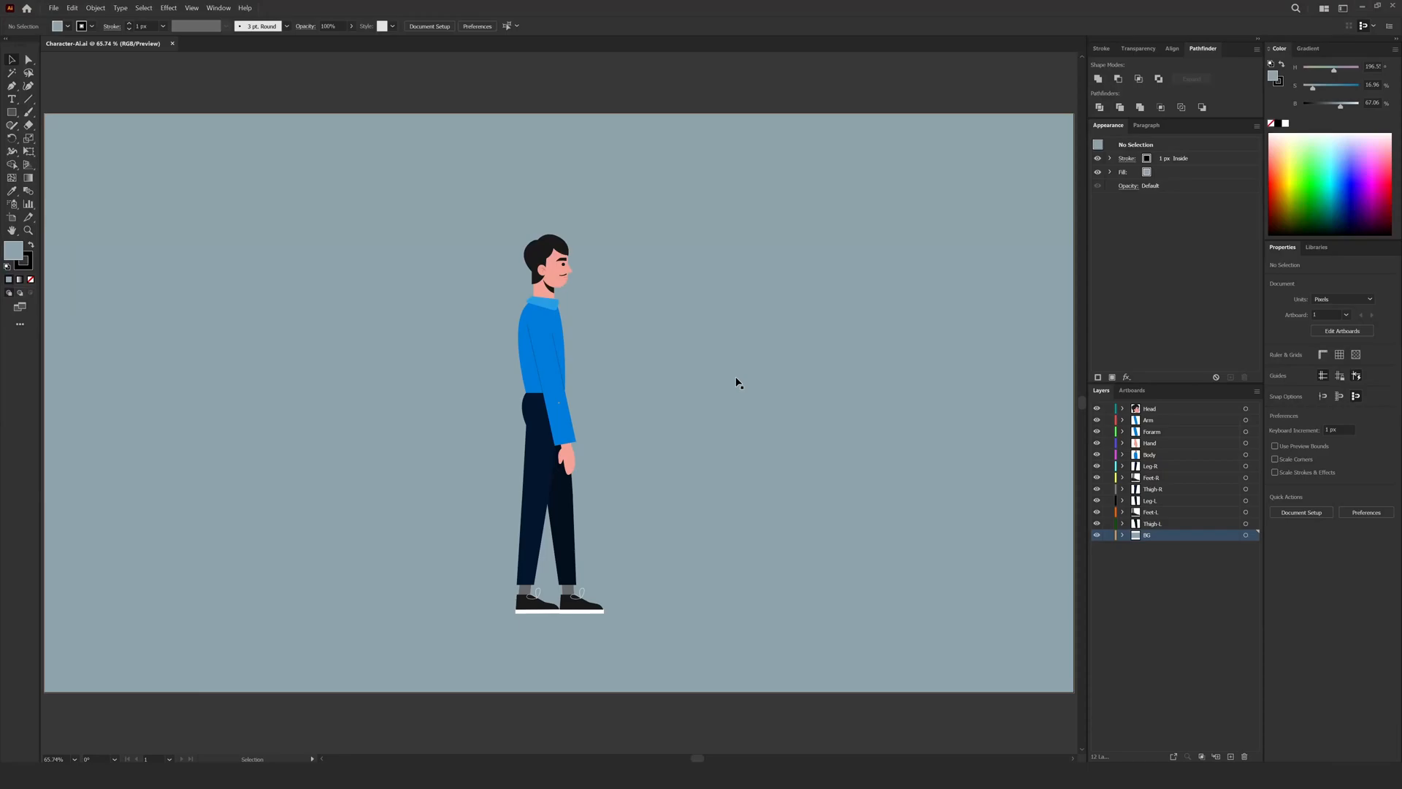
pyautogui.moveTo(488, 336)
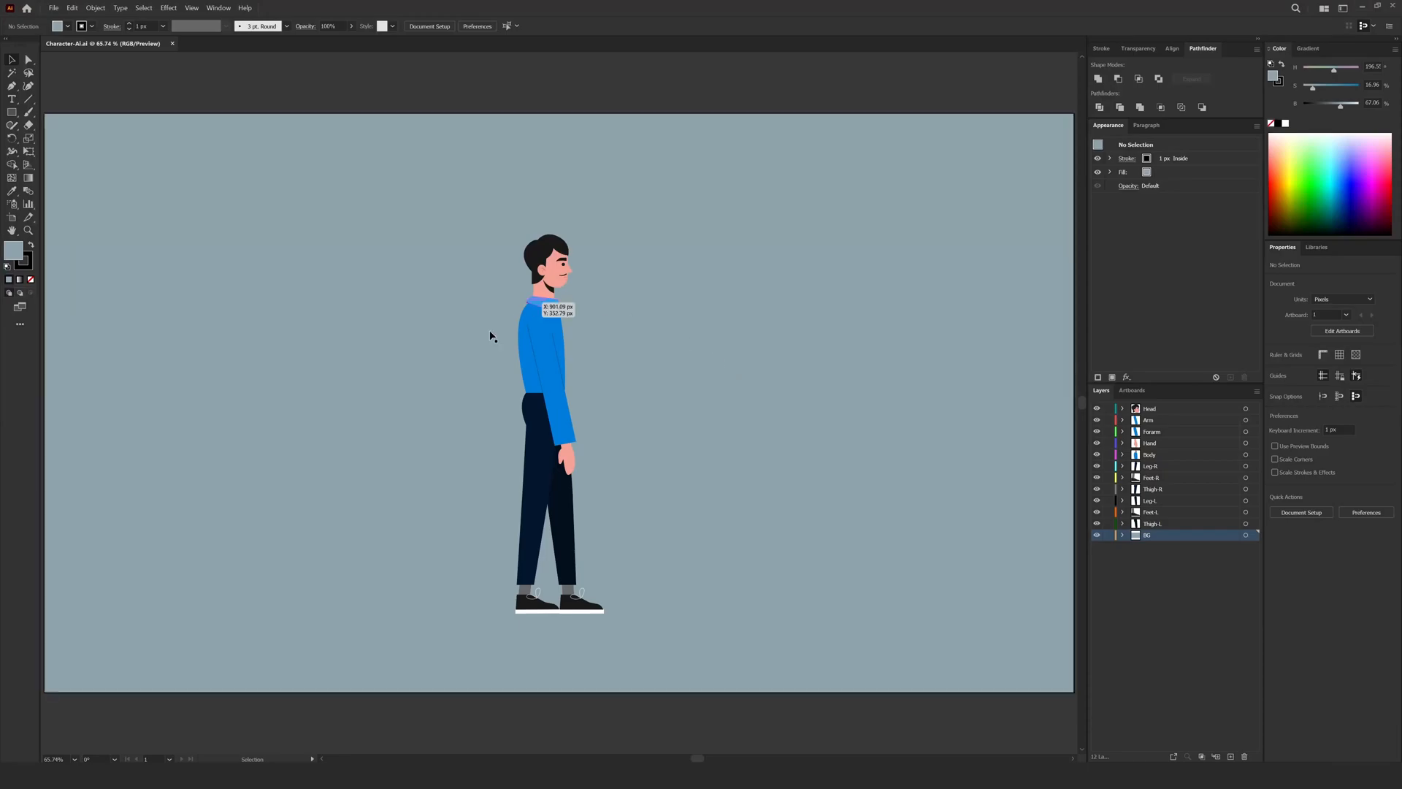
pyautogui.moveTo(603, 376)
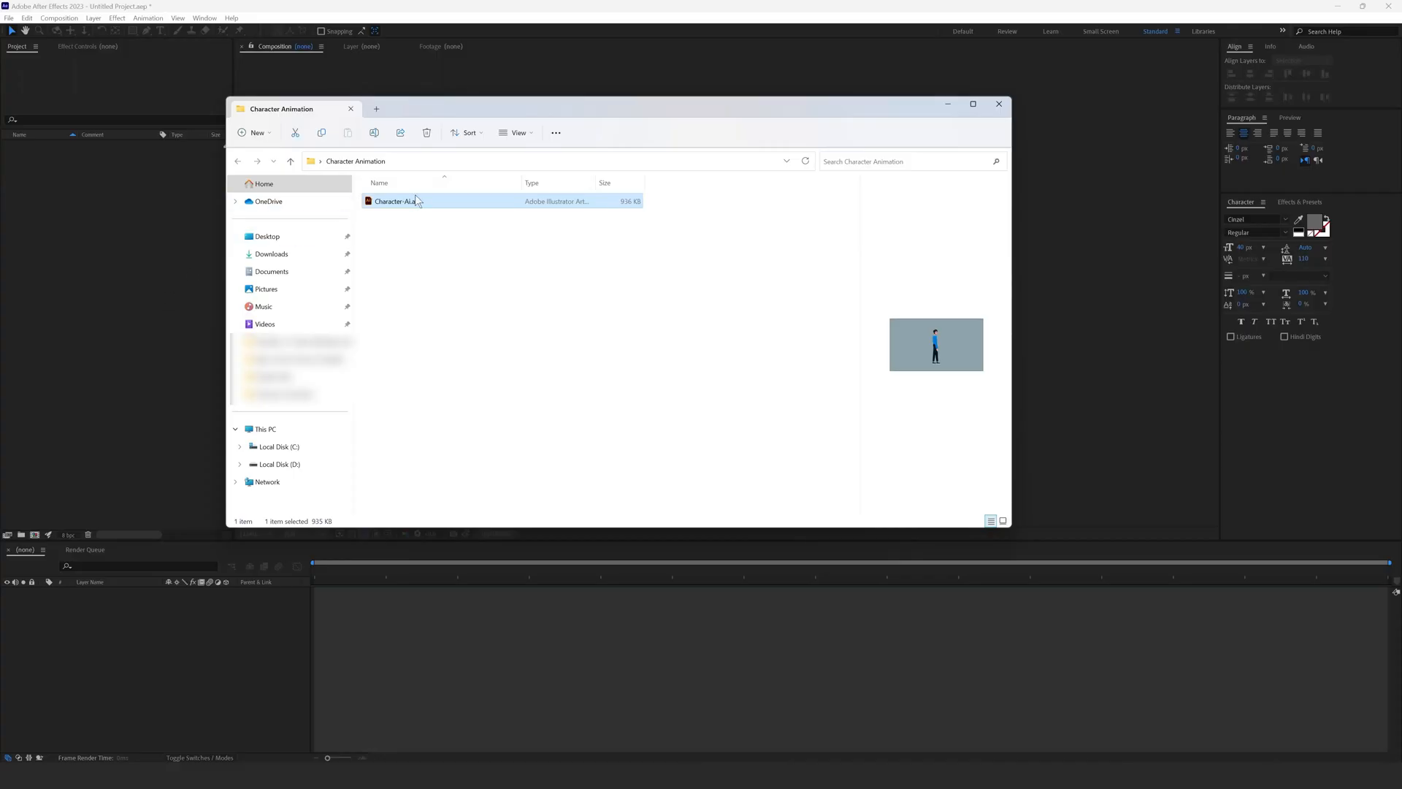
# - Import Character-AI.ai as a Composition, expand its Layers folder and reopen the artwork in Illustrator
pyautogui.moveTo(396, 200); pyautogui.dragTo(96, 194)
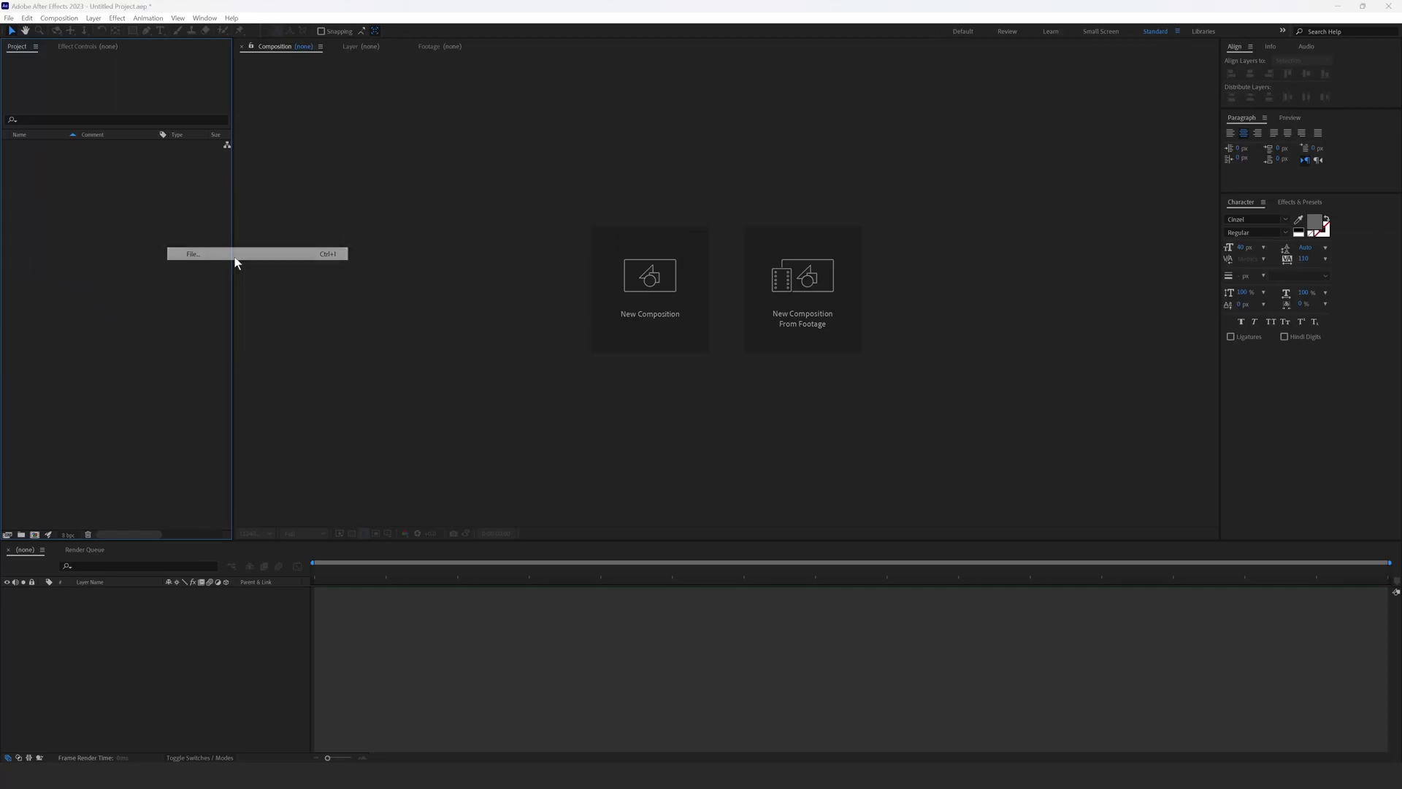
pyautogui.click(193, 254)
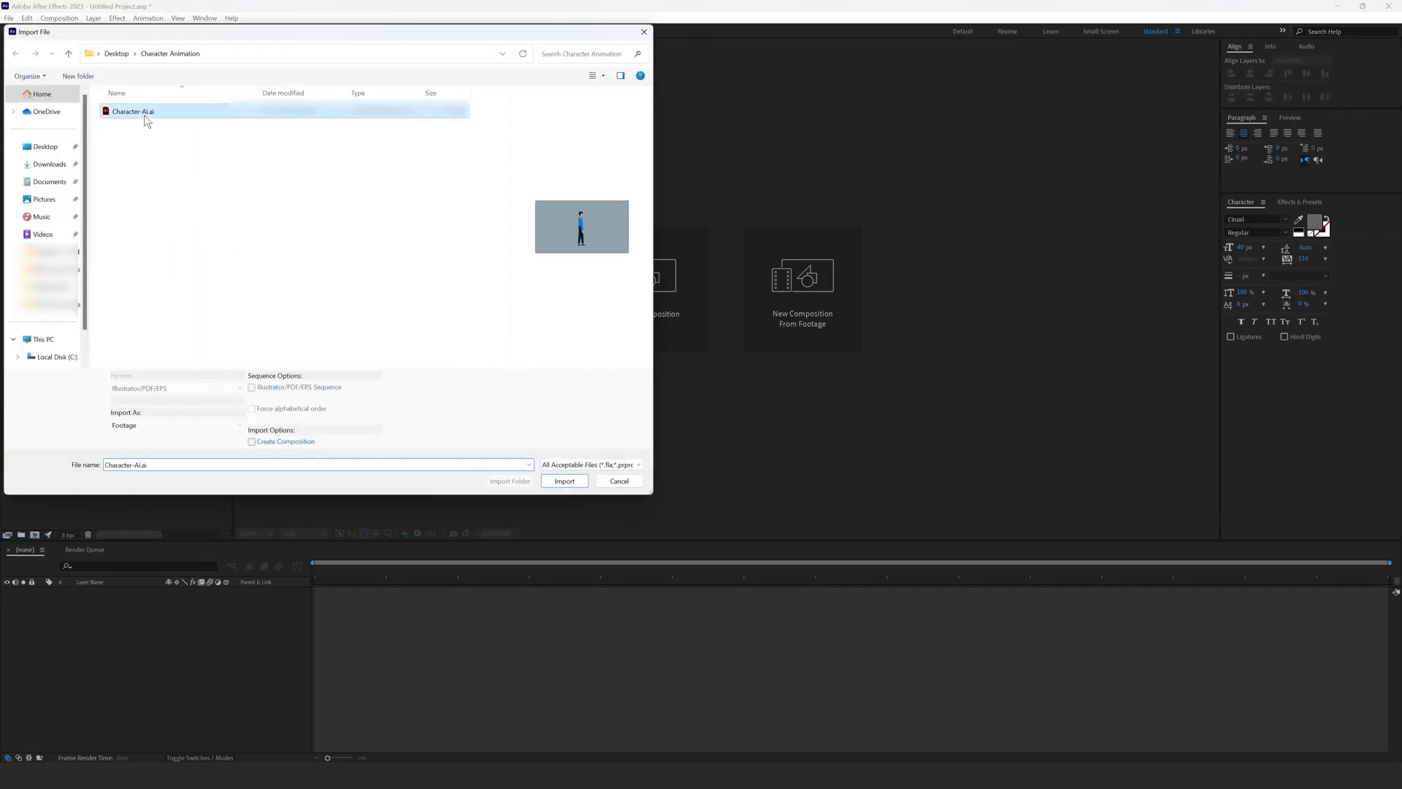
pyautogui.click(177, 425)
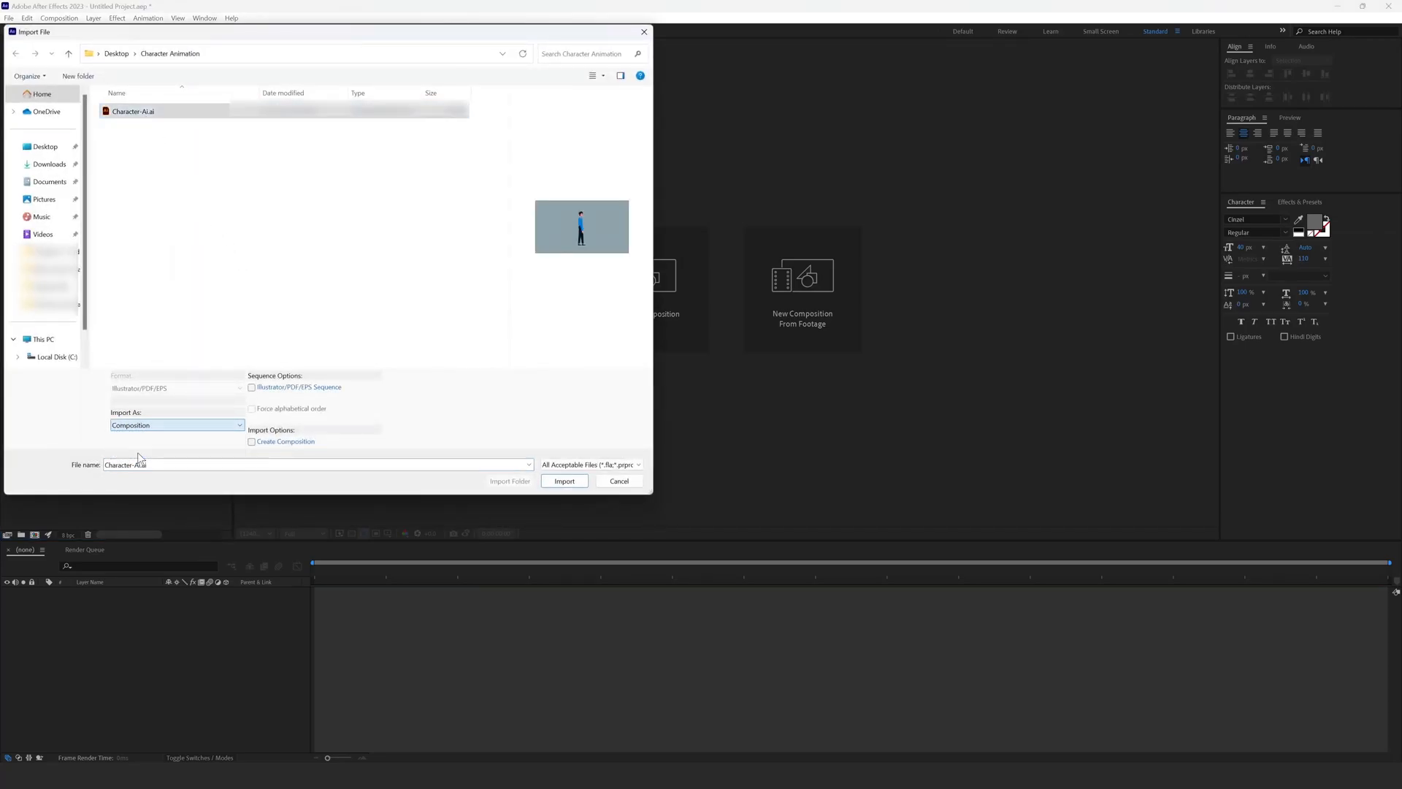
pyautogui.click(251, 442)
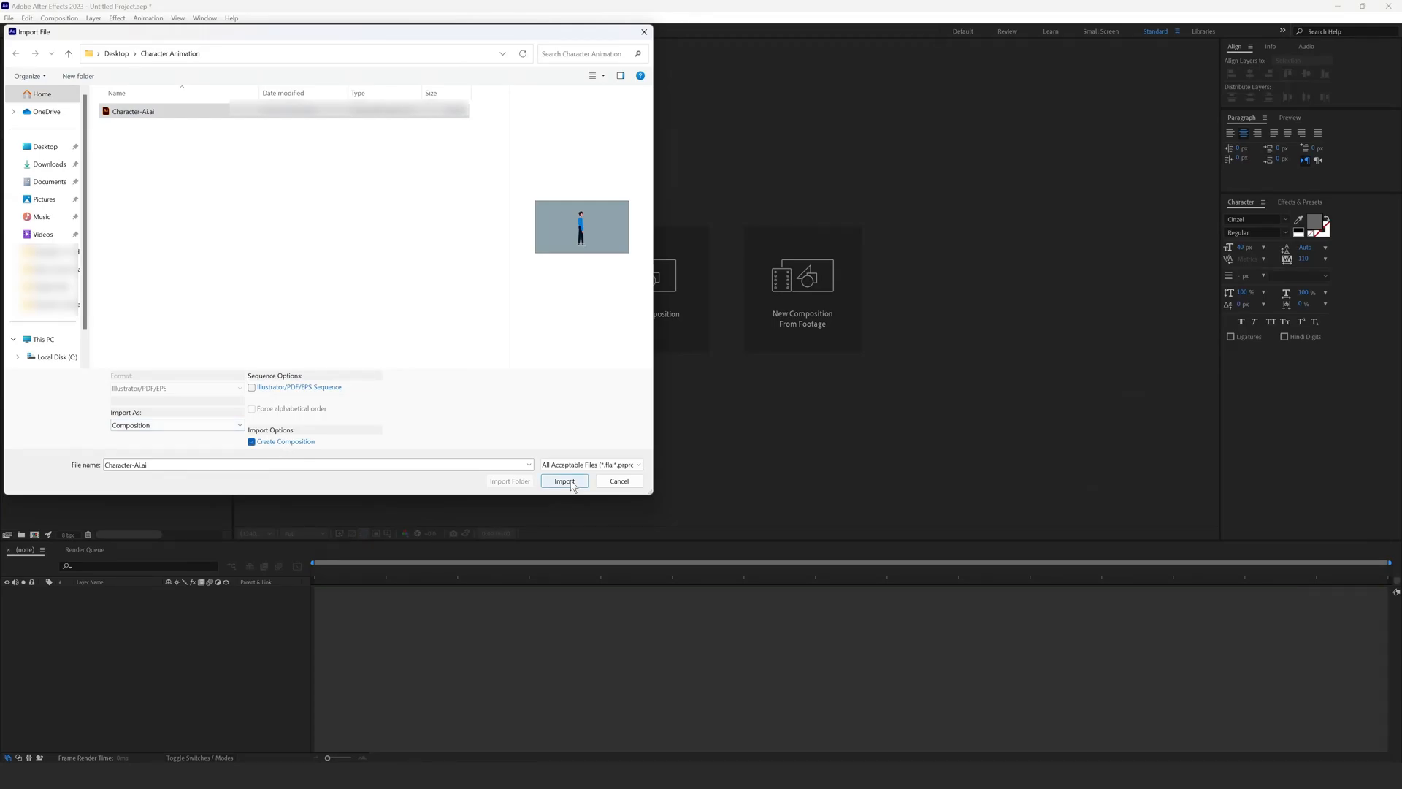
pyautogui.click(564, 482)
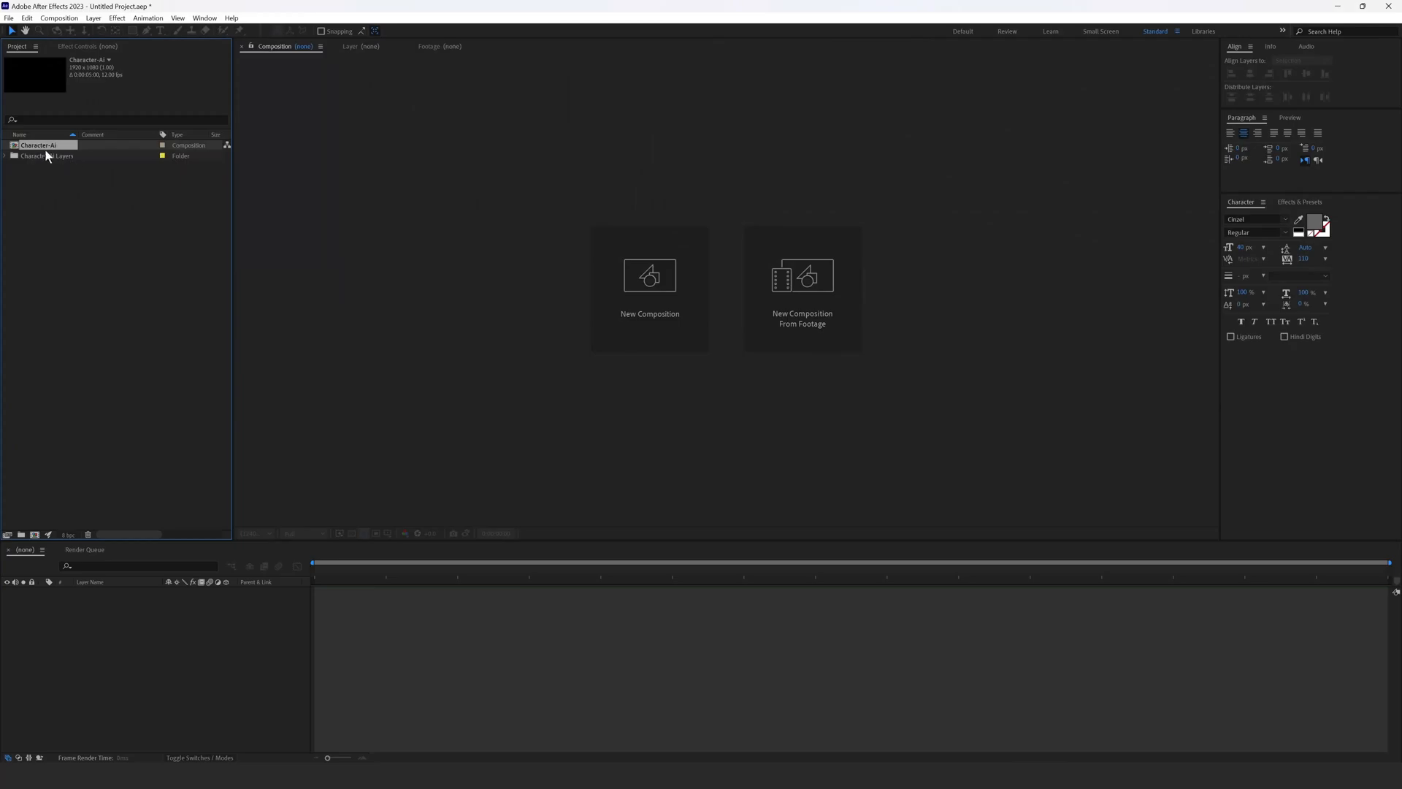
pyautogui.click(4, 154)
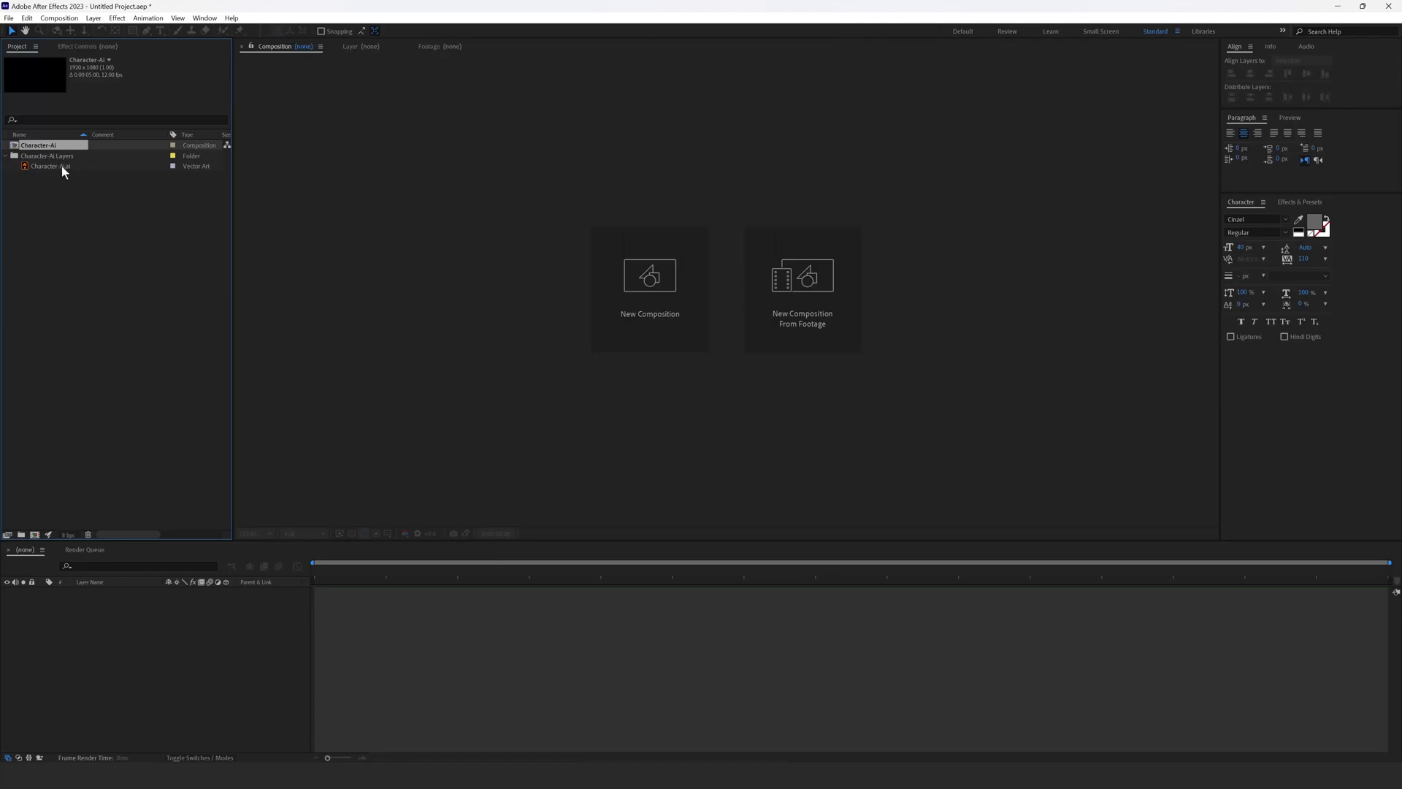
pyautogui.doubleClick(35, 145)
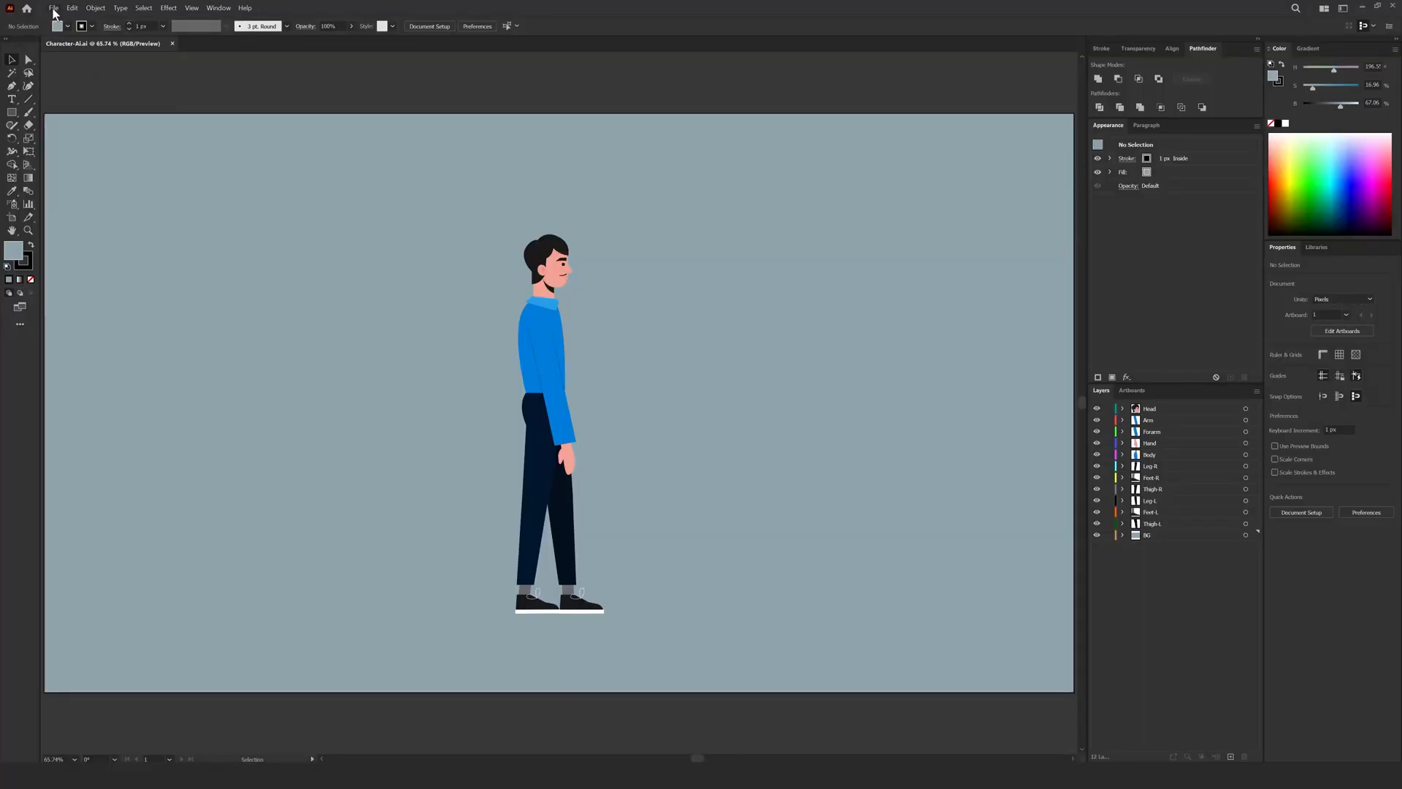
# - Save a copy as Character-AI-2.ai with Create PDF Compatible File enabled
pyautogui.click(54, 8)
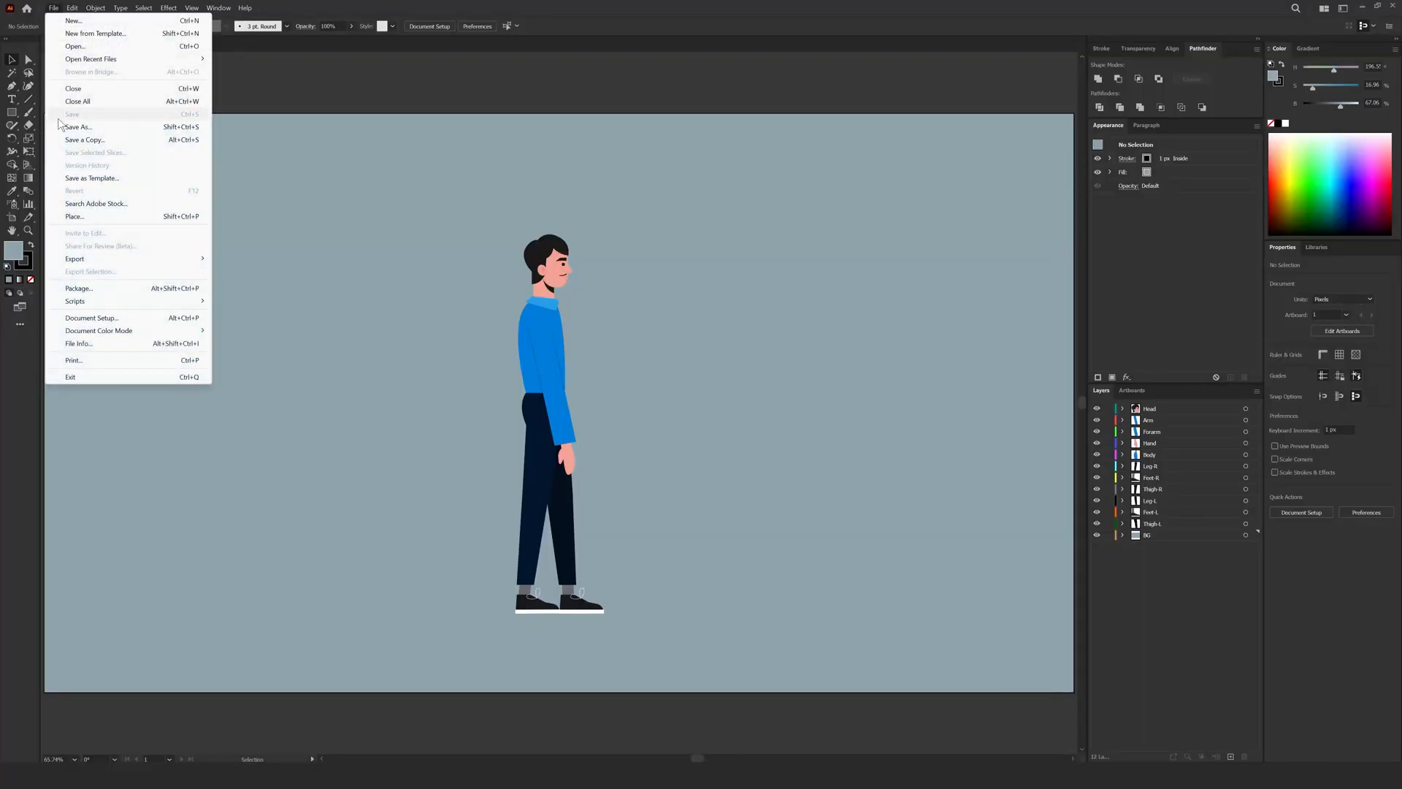
pyautogui.click(78, 126)
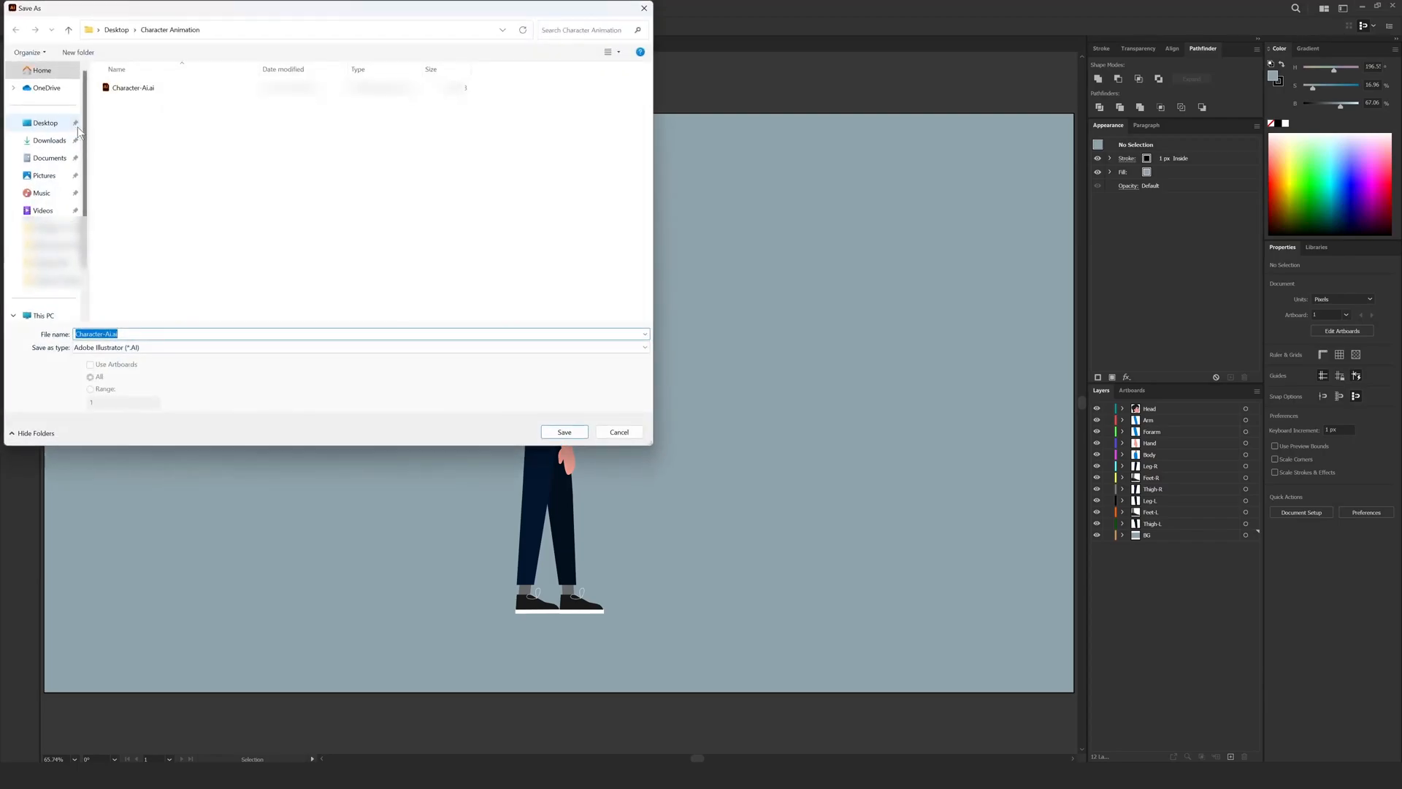
pyautogui.click(111, 333)
pyautogui.write('-2')
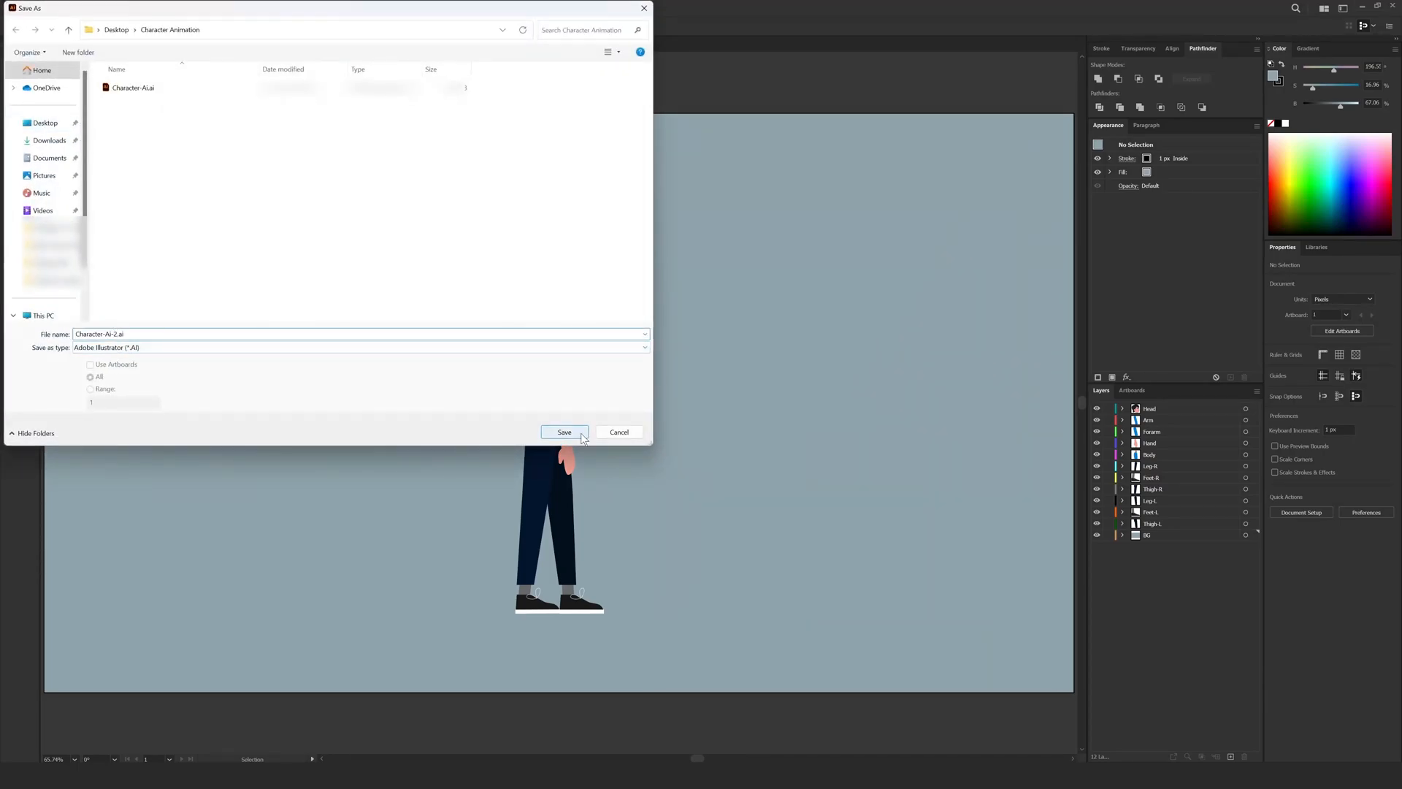
pyautogui.click(564, 431)
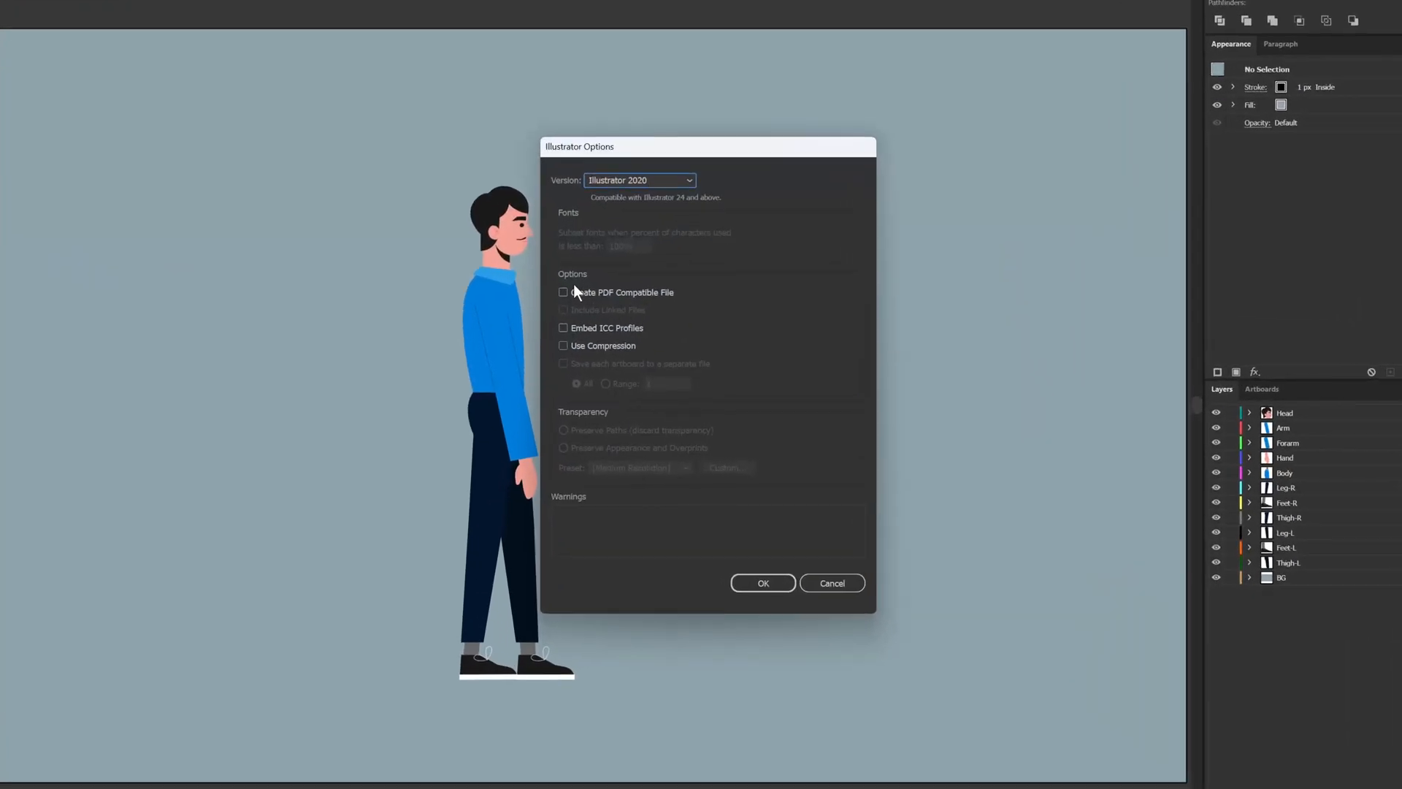
pyautogui.click(564, 292)
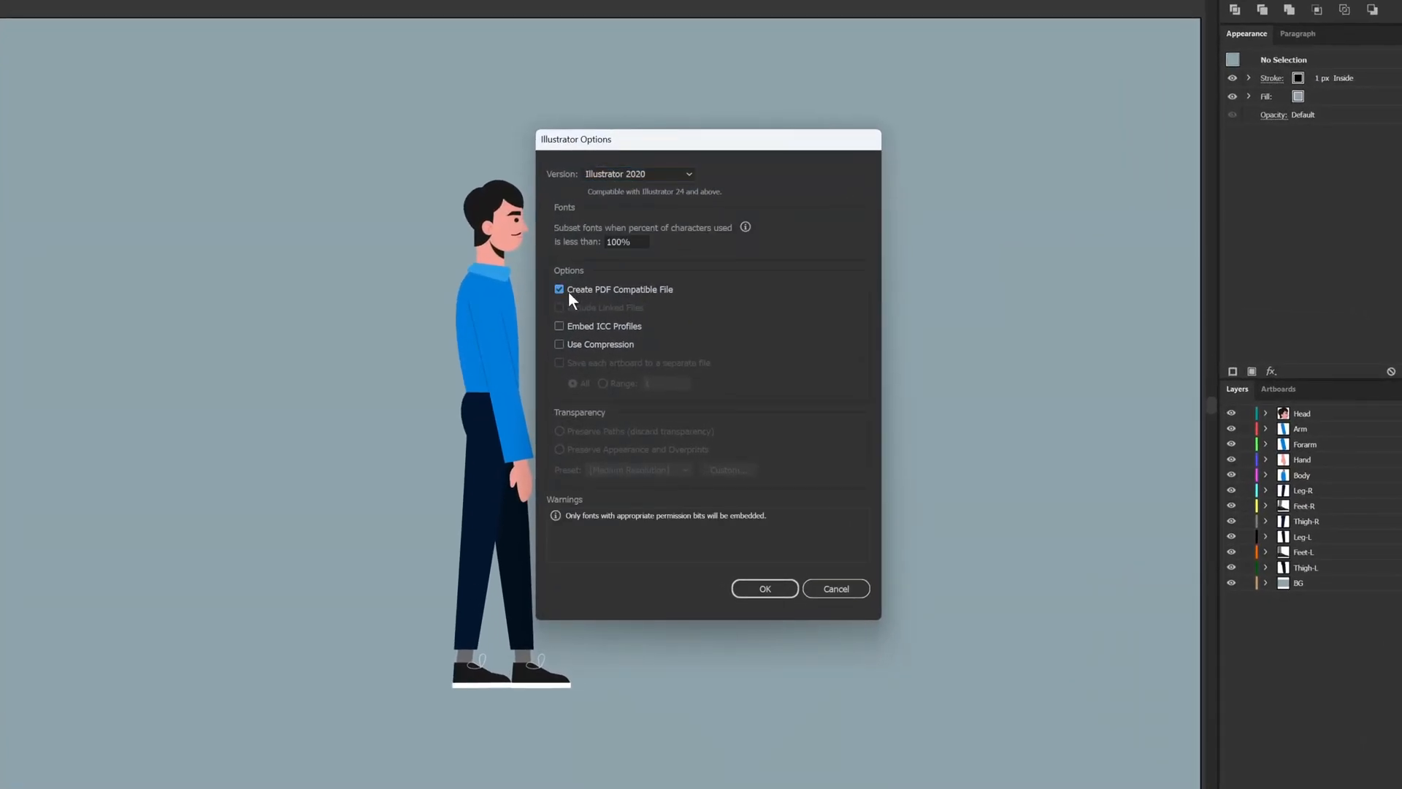
pyautogui.moveTo(755, 573)
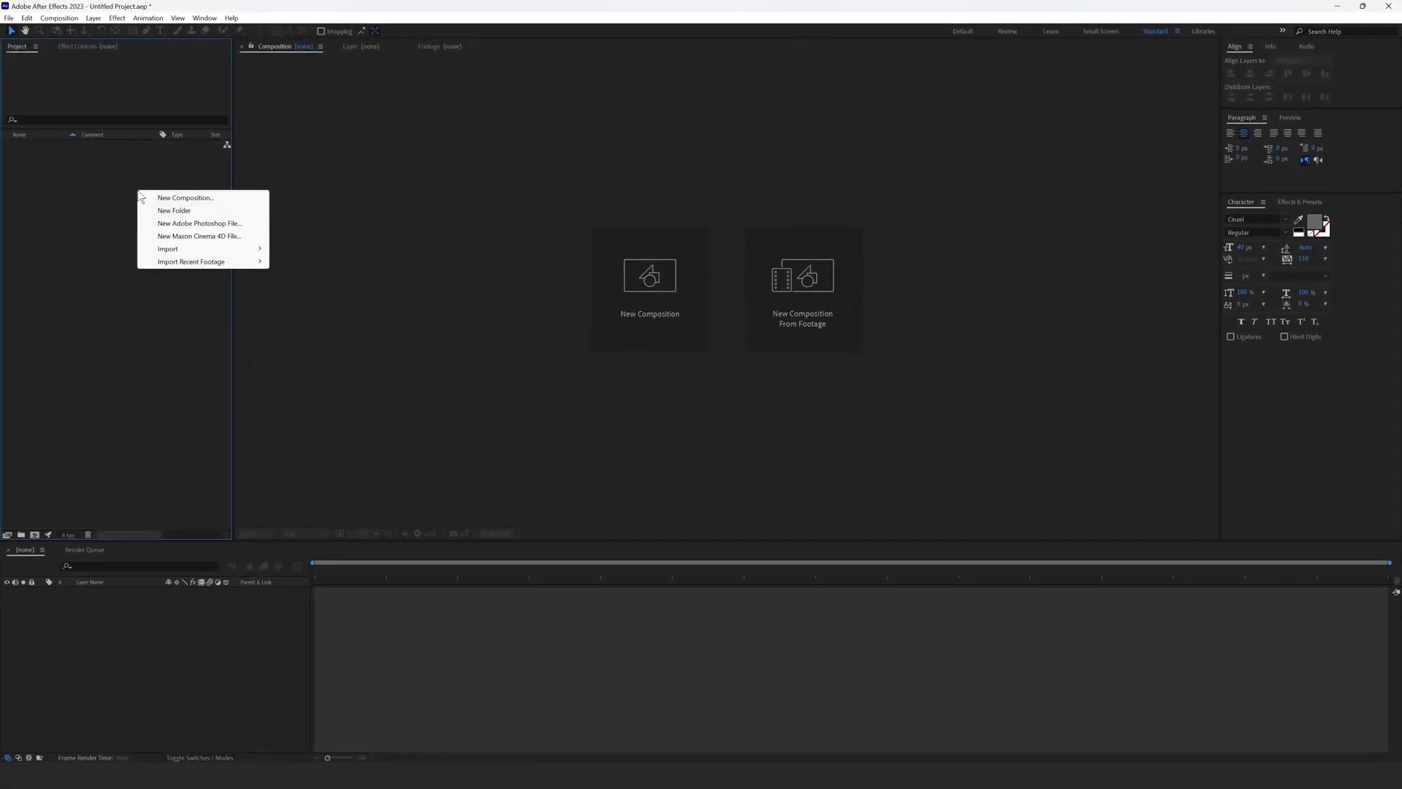
pyautogui.moveTo(168, 248)
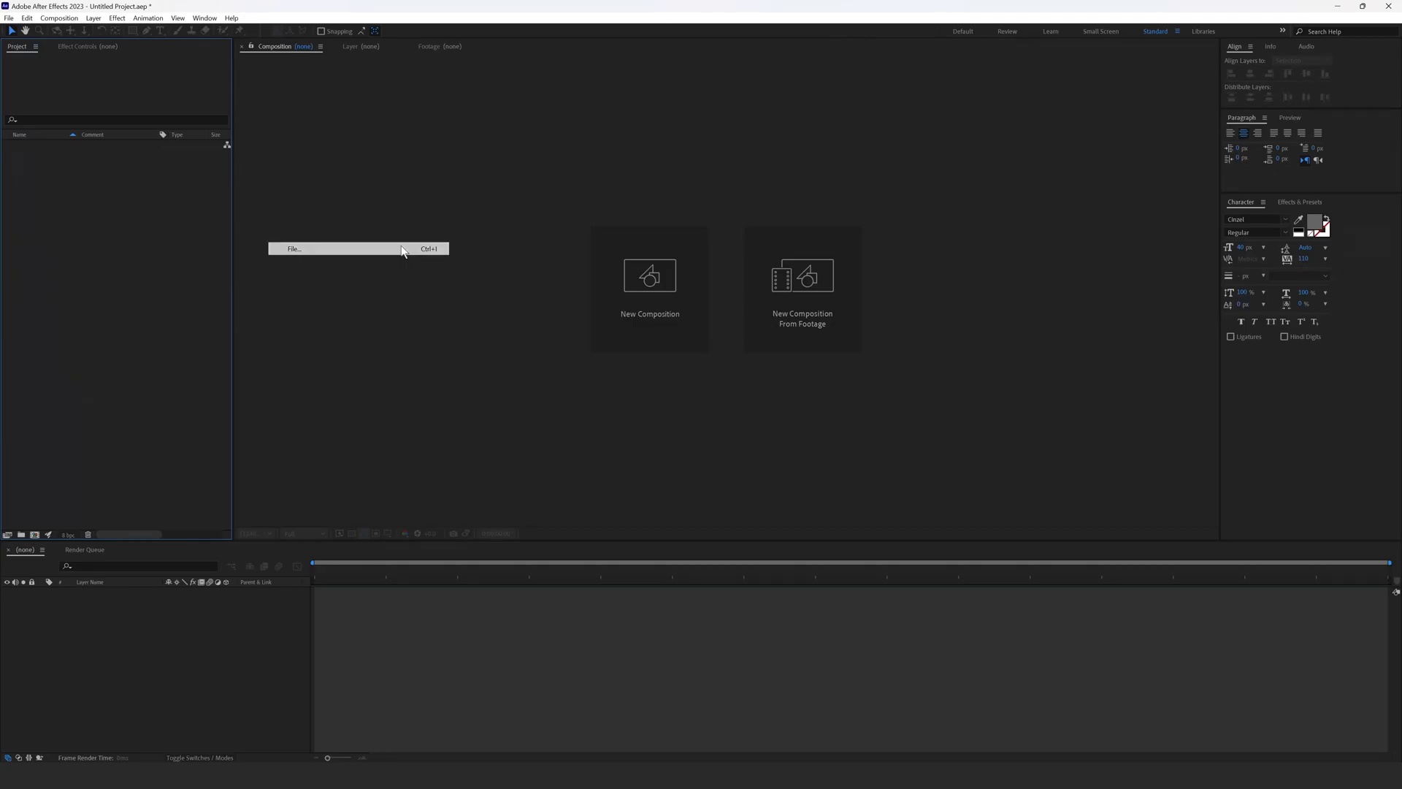
# - Import Character-AI-2.ai as a Composition with Layer Size
pyautogui.click(290, 249)
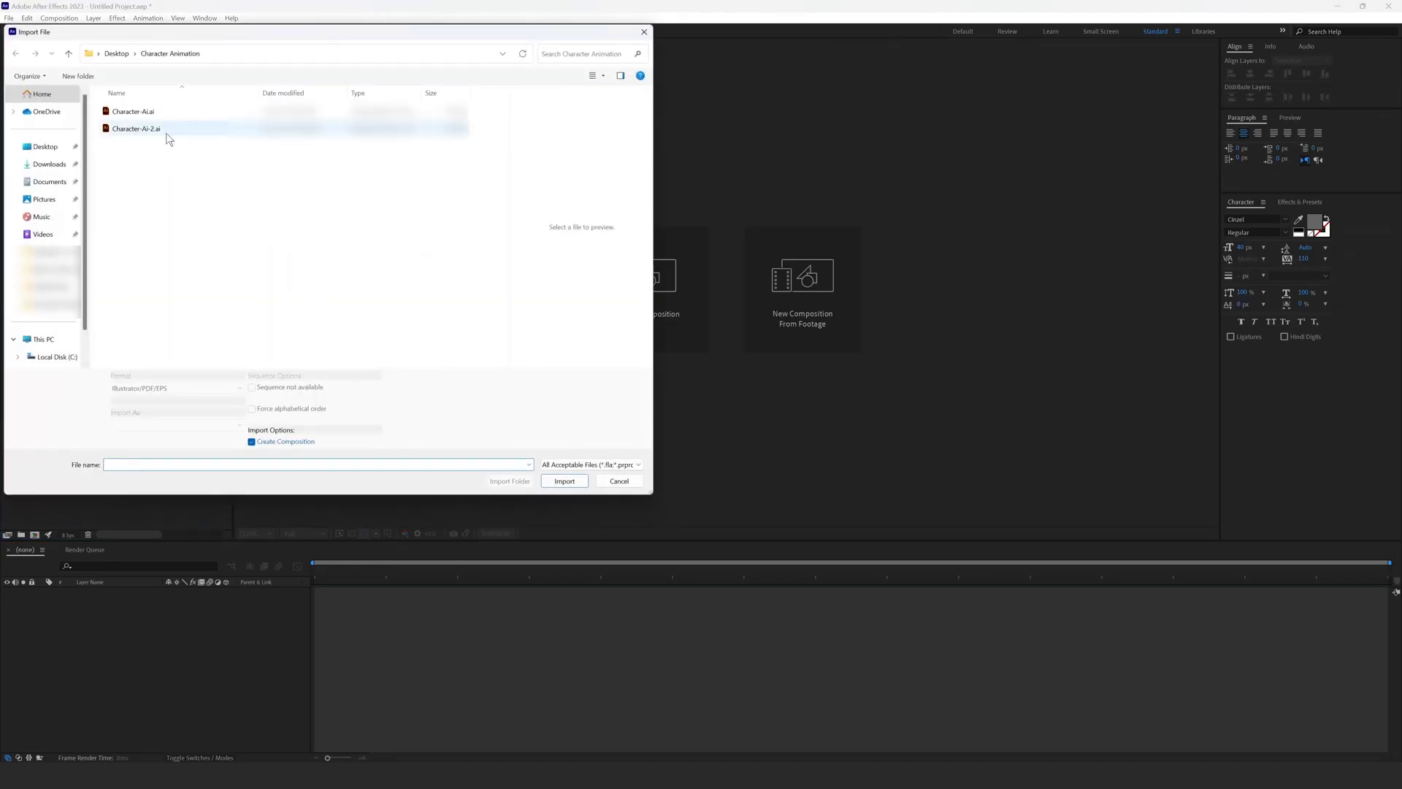
pyautogui.click(134, 128)
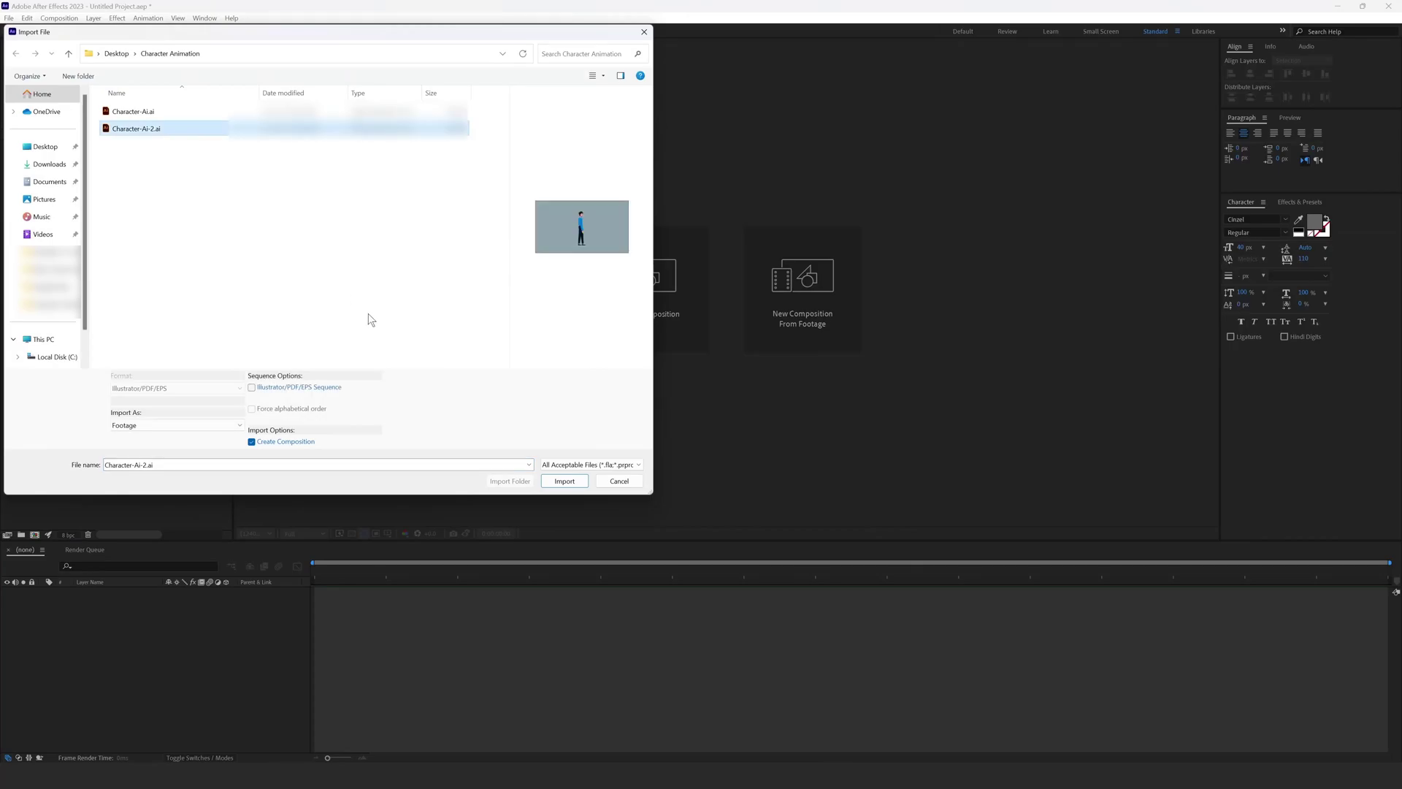
pyautogui.click(564, 480)
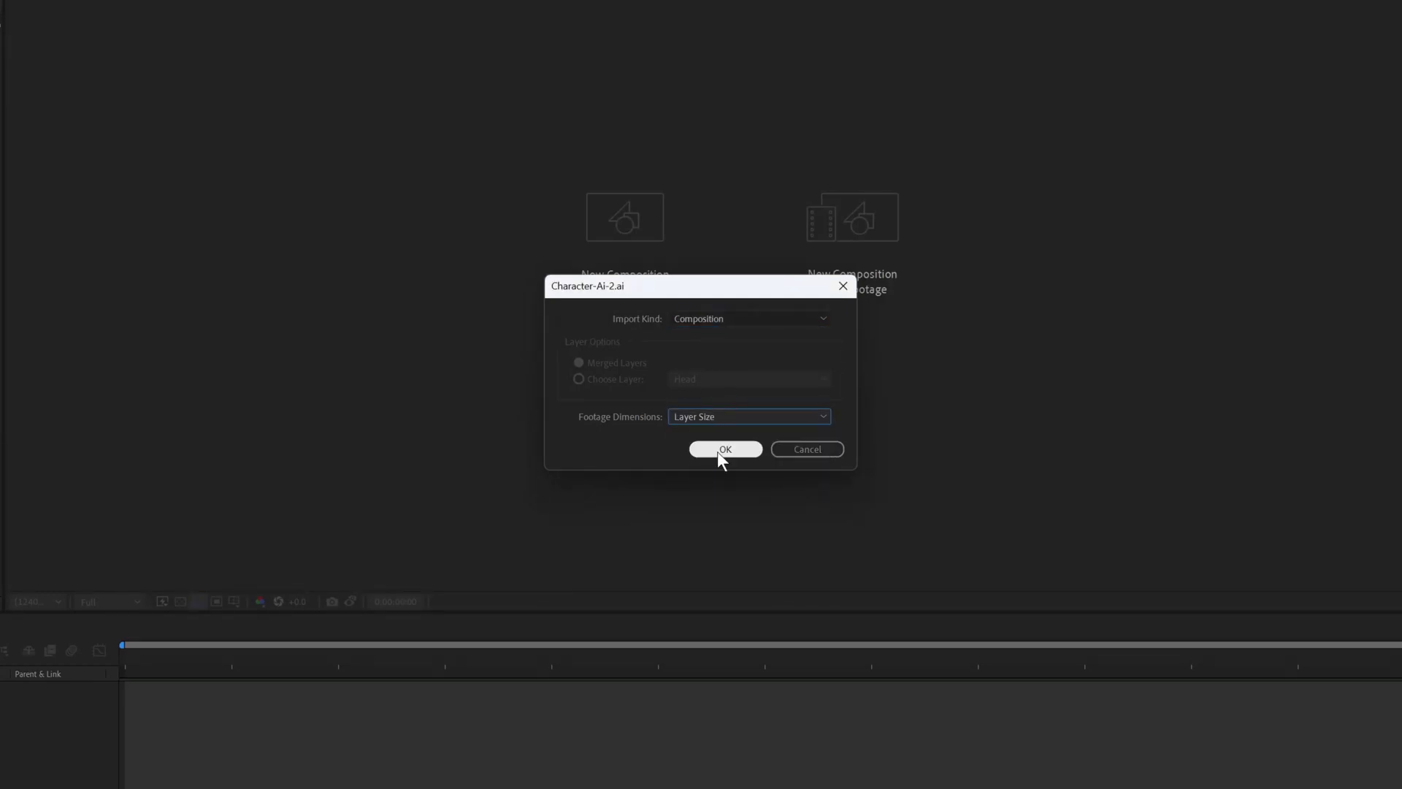
pyautogui.click(725, 450)
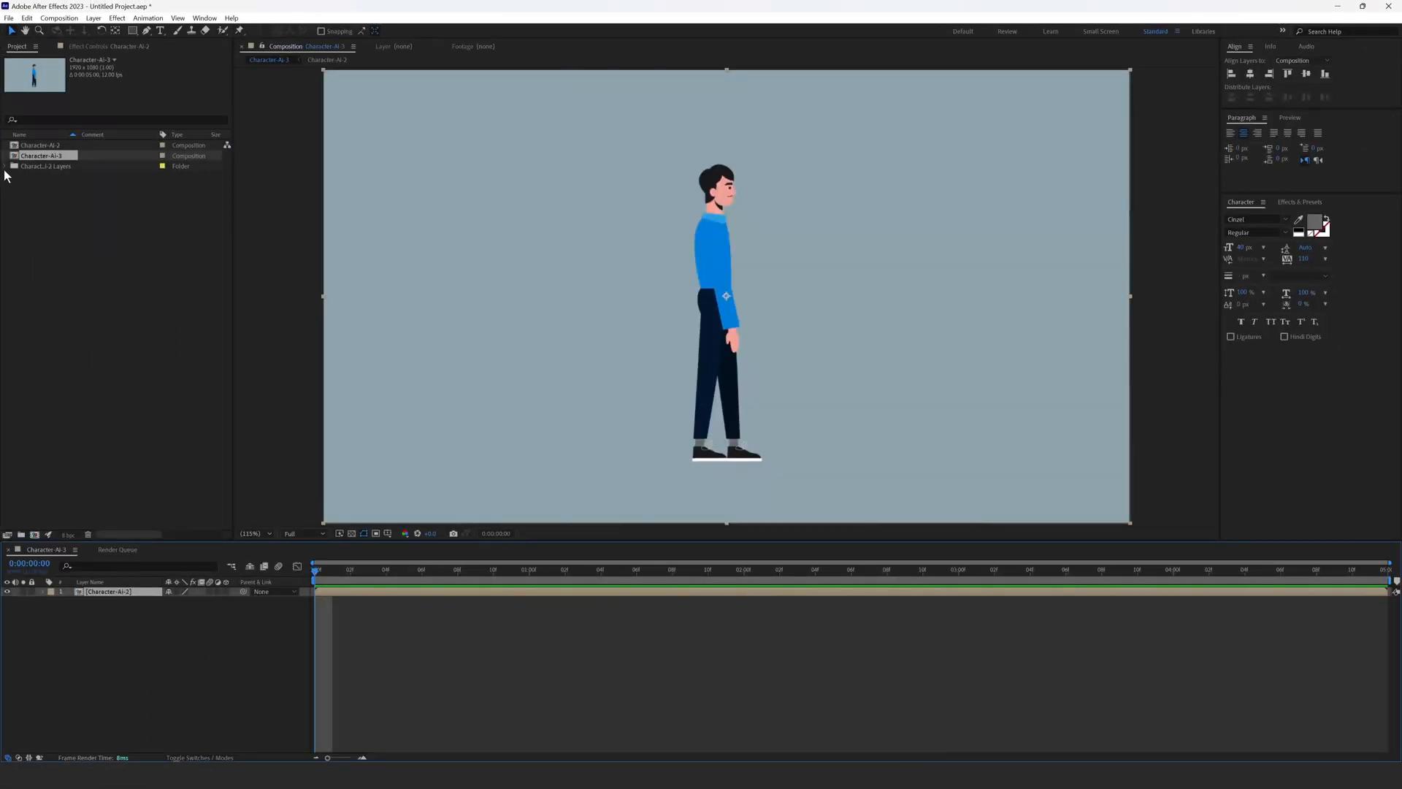
# - Open the Character-AI-2 composition and select its Head layer among the body-part layers
pyautogui.click(6, 165)
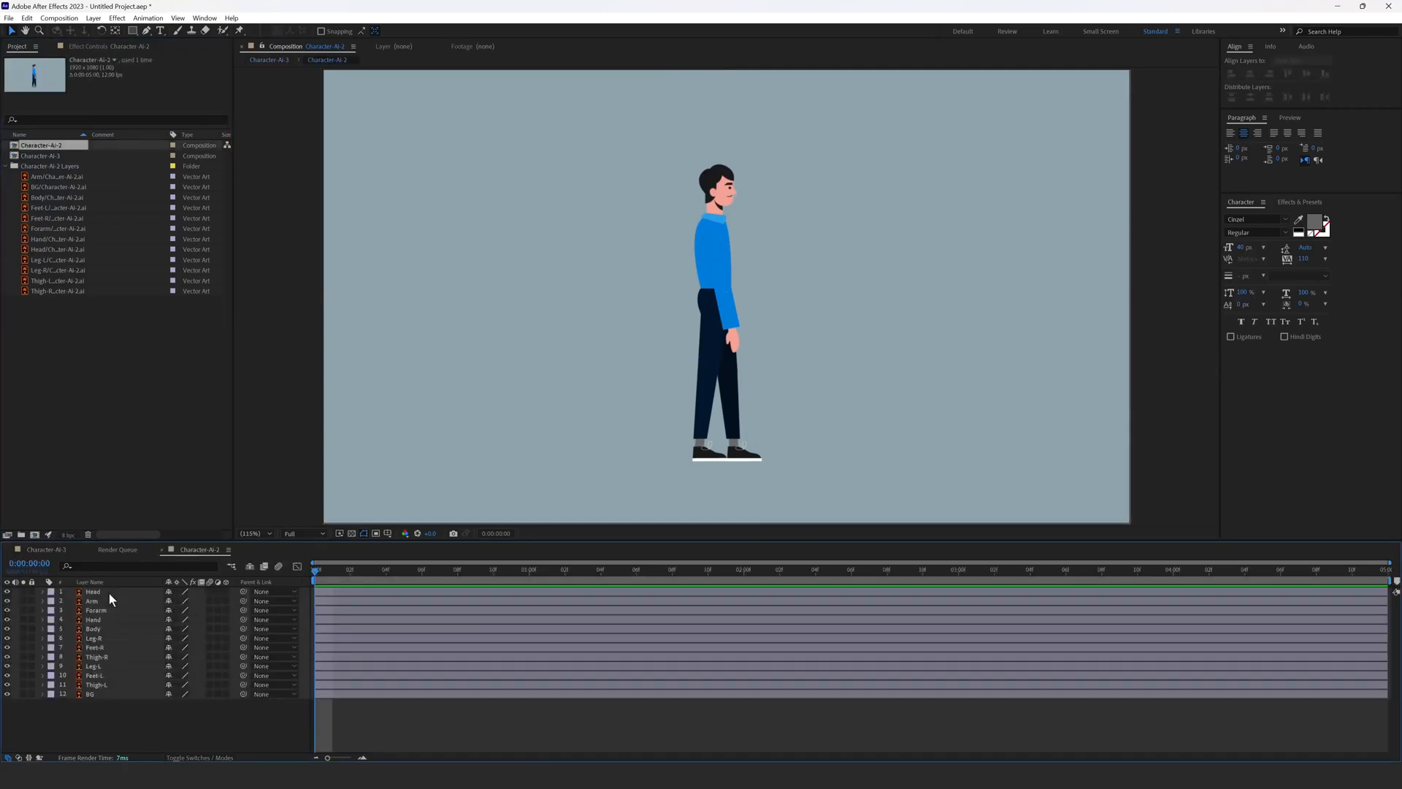
pyautogui.click(93, 592)
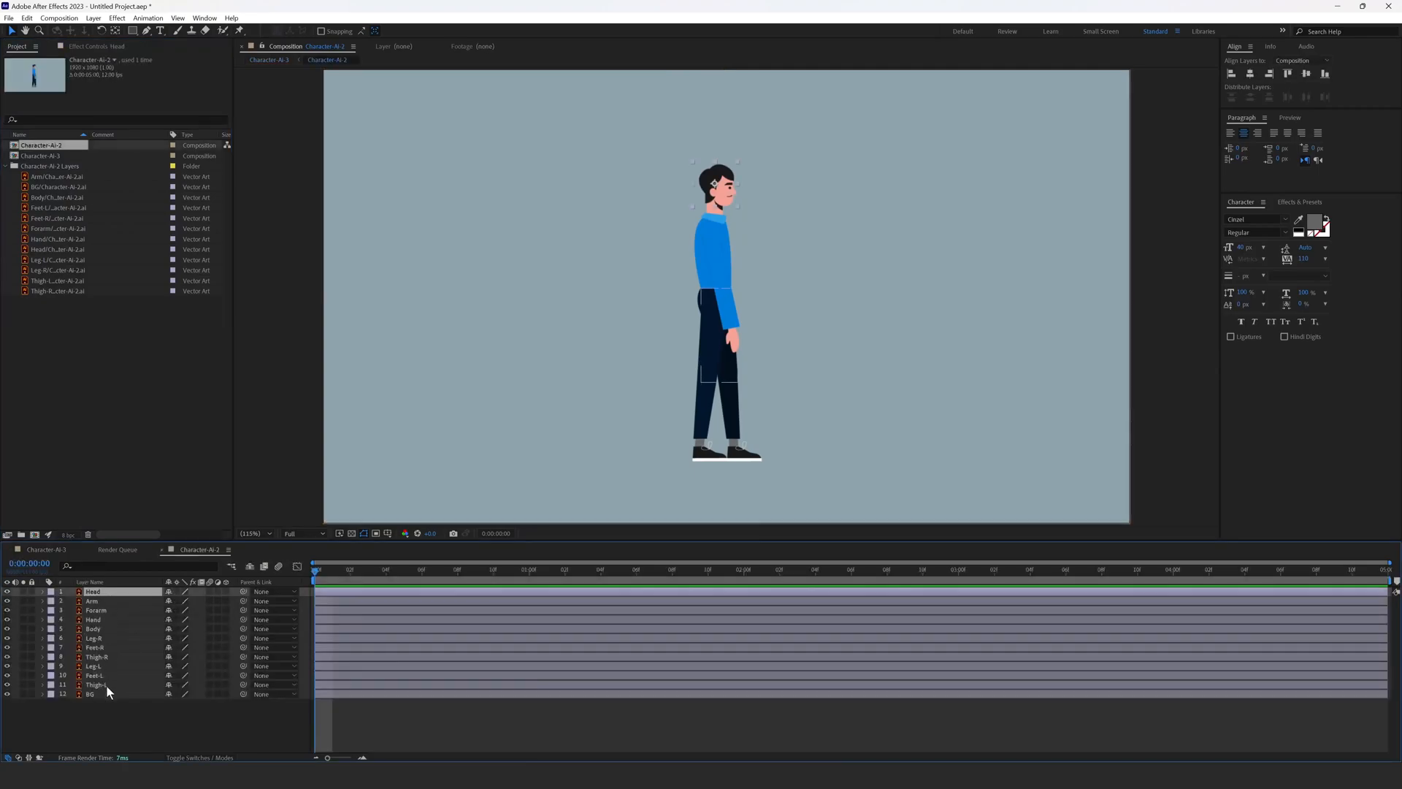